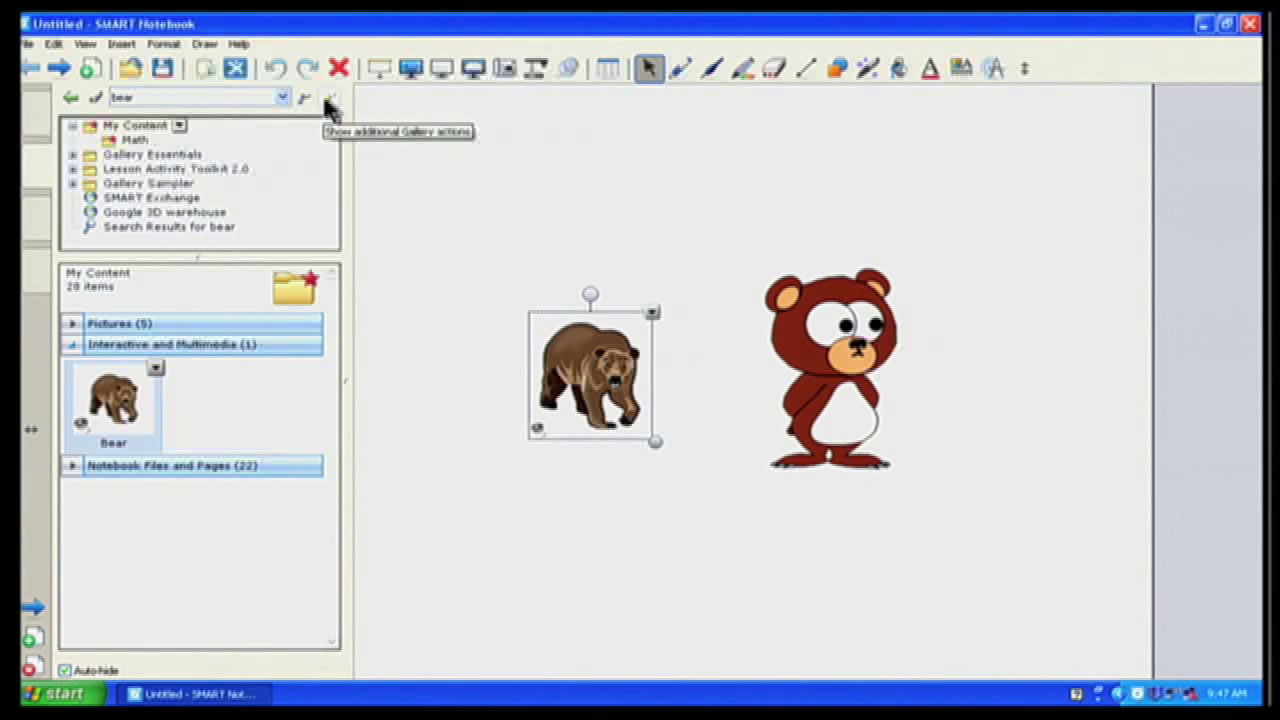
# Open the Gallery sidebar's additional actions menu.
pyautogui.click(330, 97)
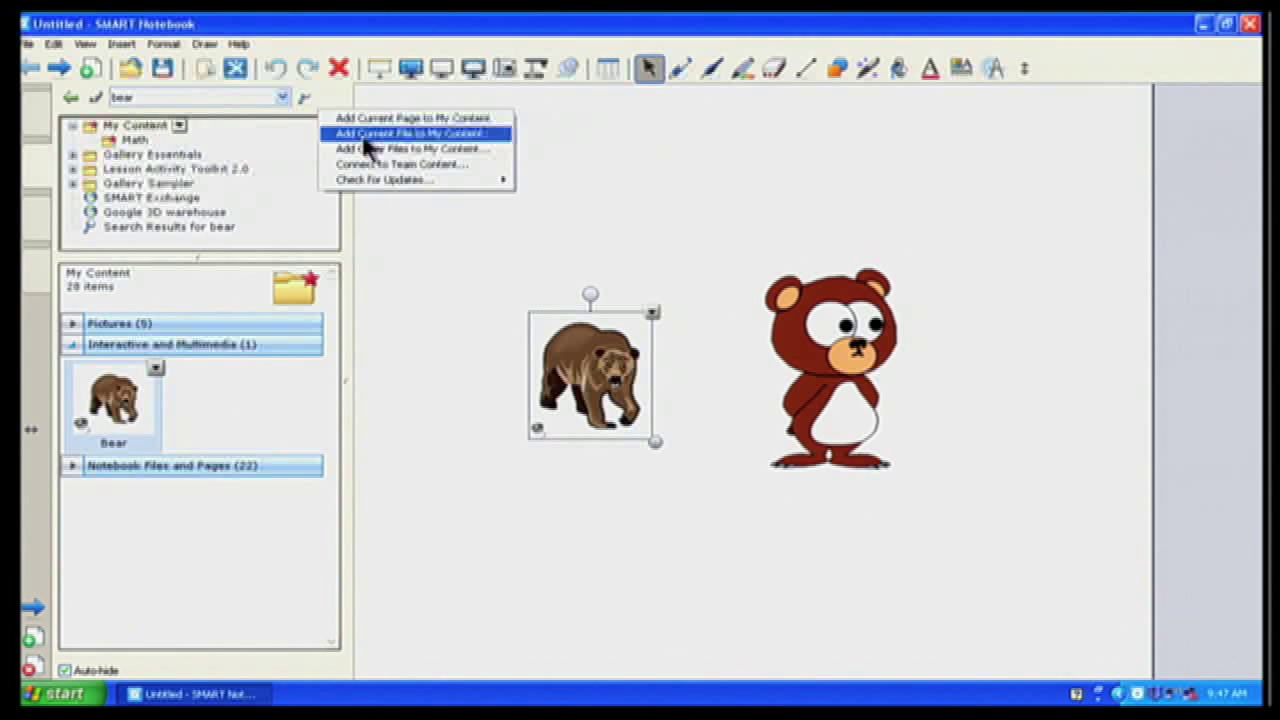
pyautogui.moveTo(400, 148)
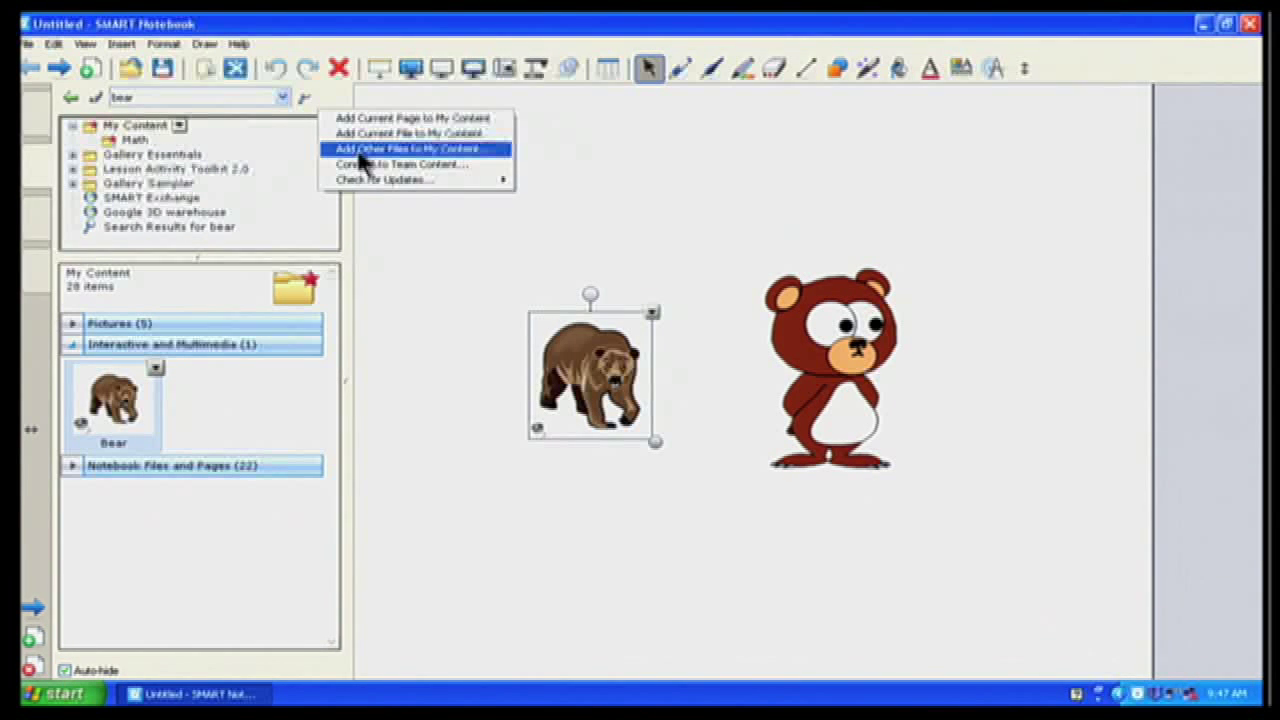
# Import the Sunset sample picture into My Content and expand the Pictures folder.
pyautogui.click(405, 148)
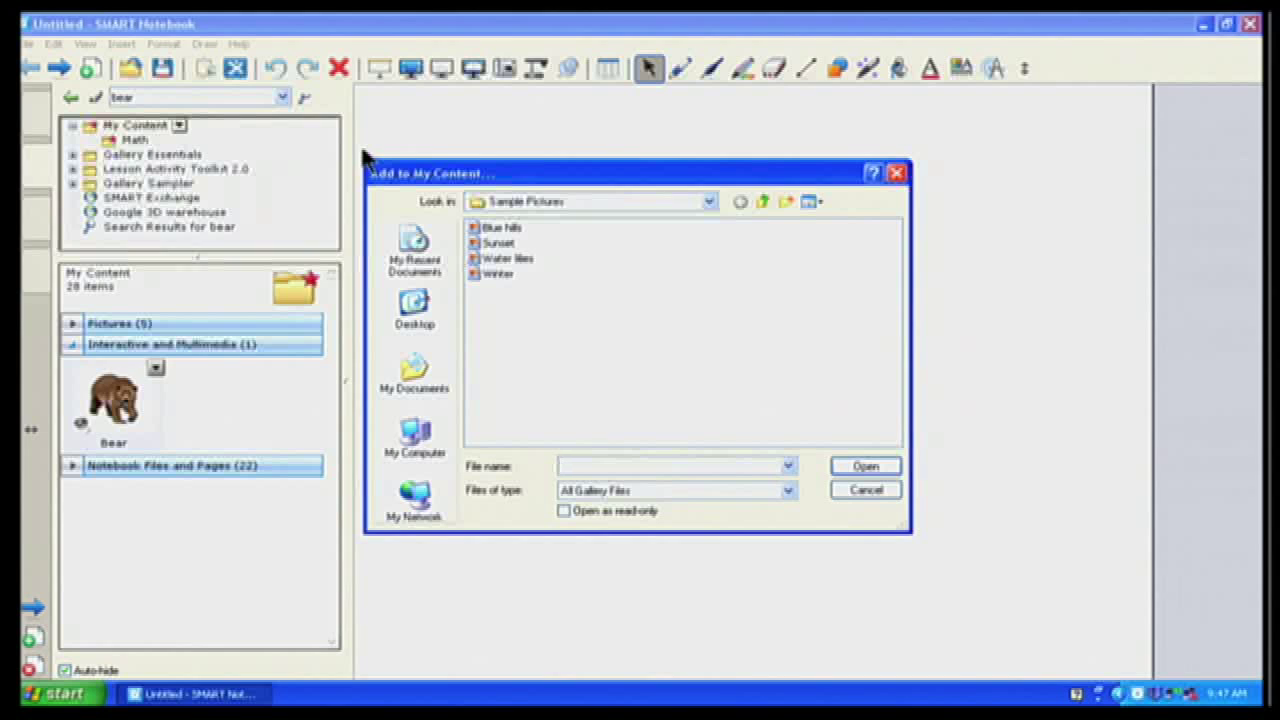
pyautogui.moveTo(425, 370)
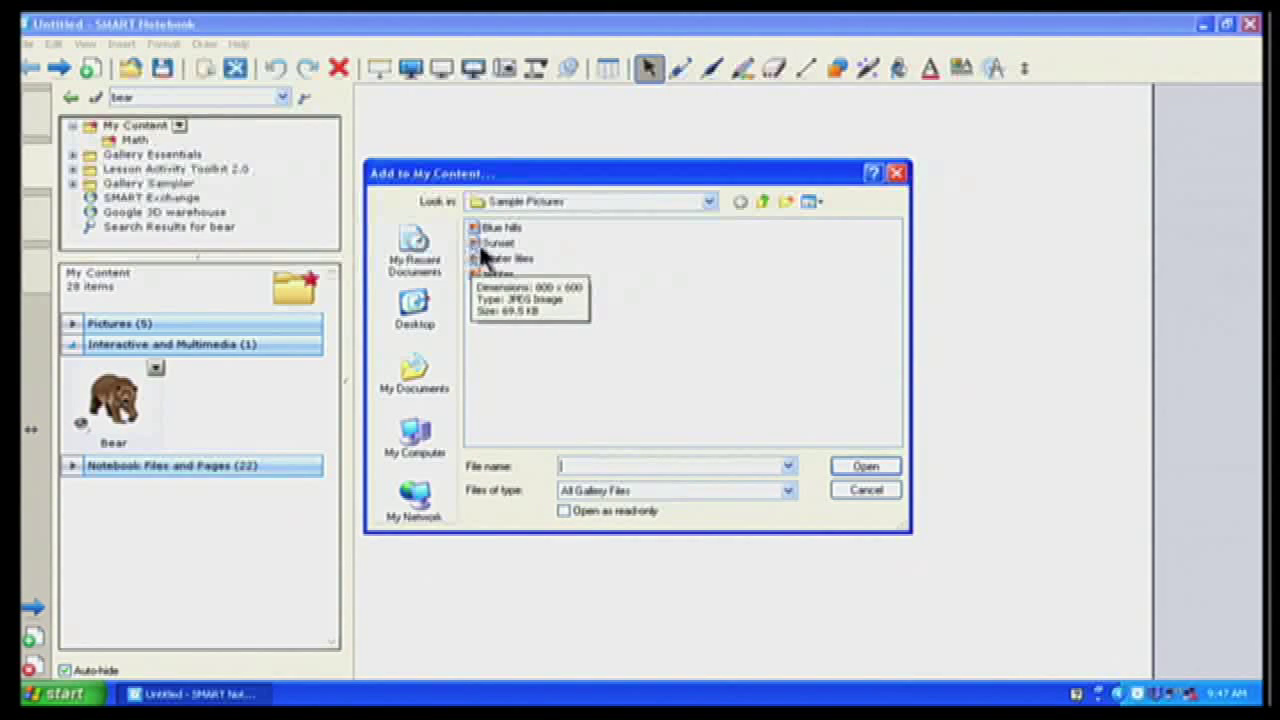
pyautogui.click(496, 243)
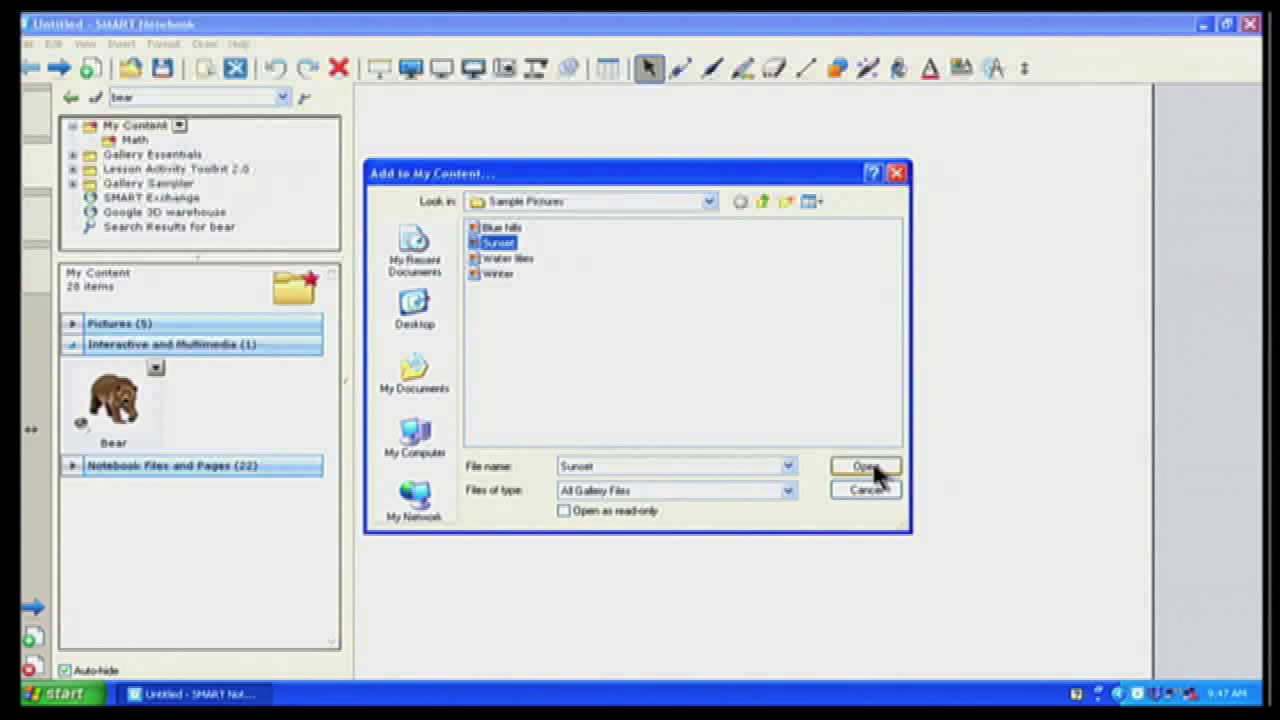
pyautogui.click(864, 466)
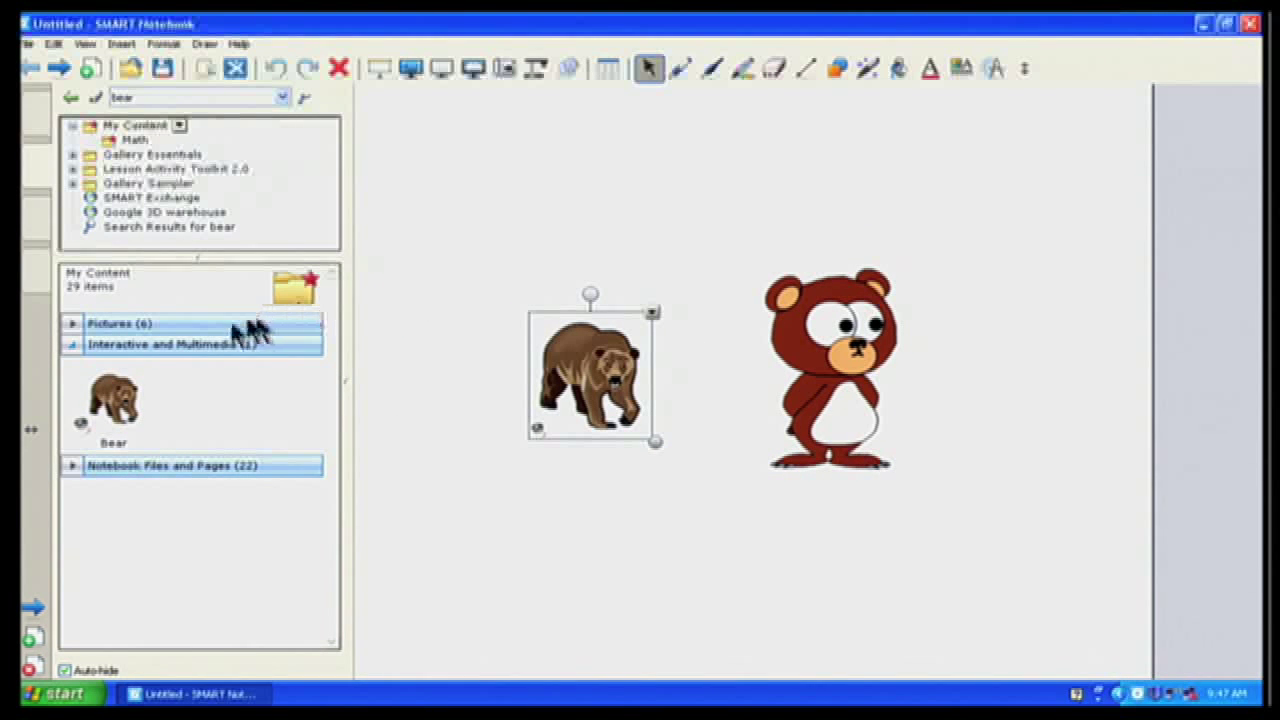
pyautogui.click(120, 323)
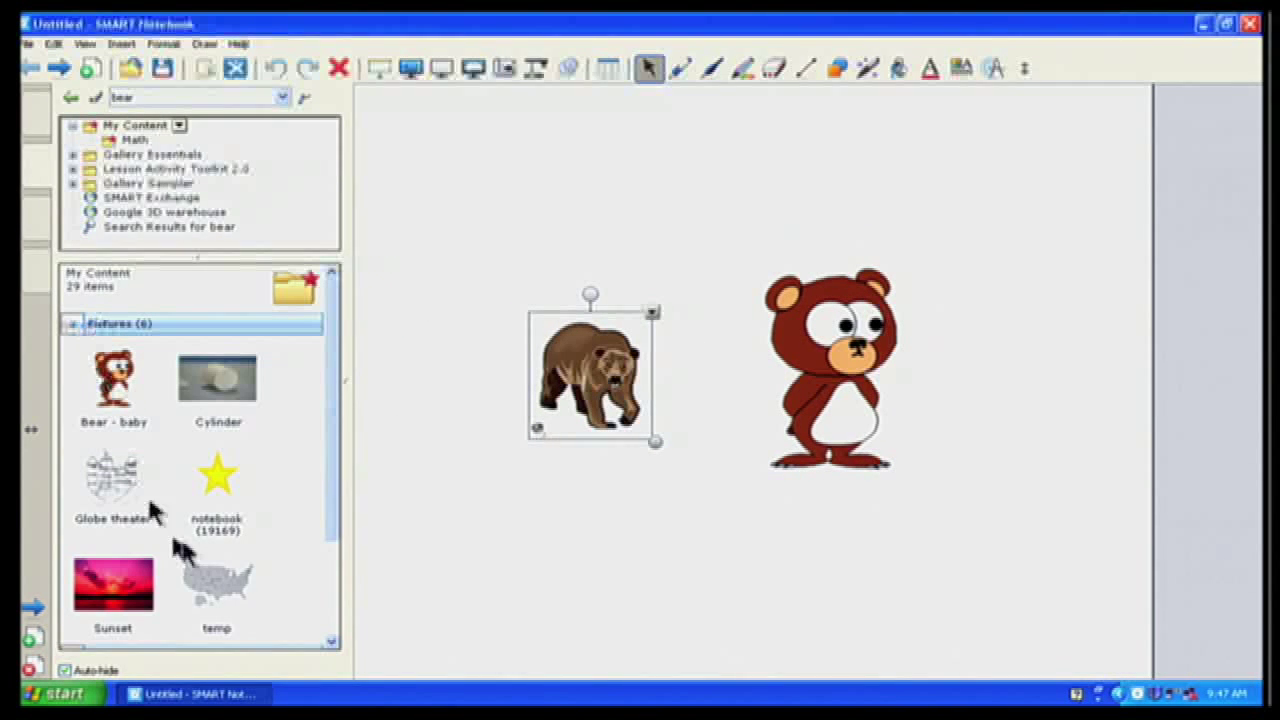